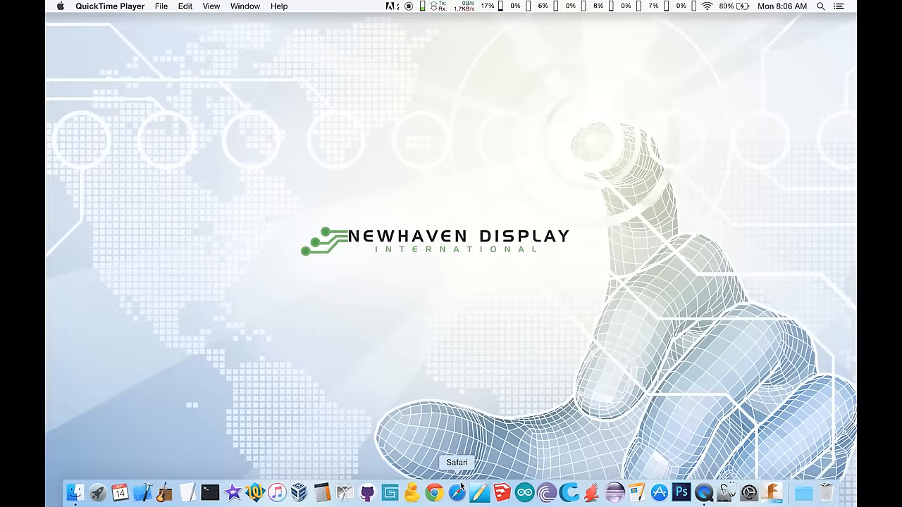
# Launch Safari and scroll the Newhaven Display GitHub page's list of display example repositories.
pyautogui.click(434, 493)
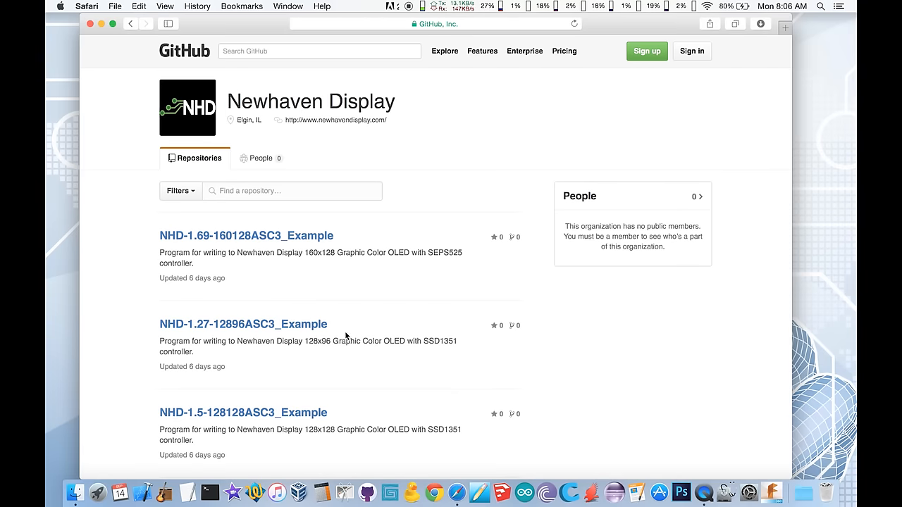
pyautogui.scroll(-3)
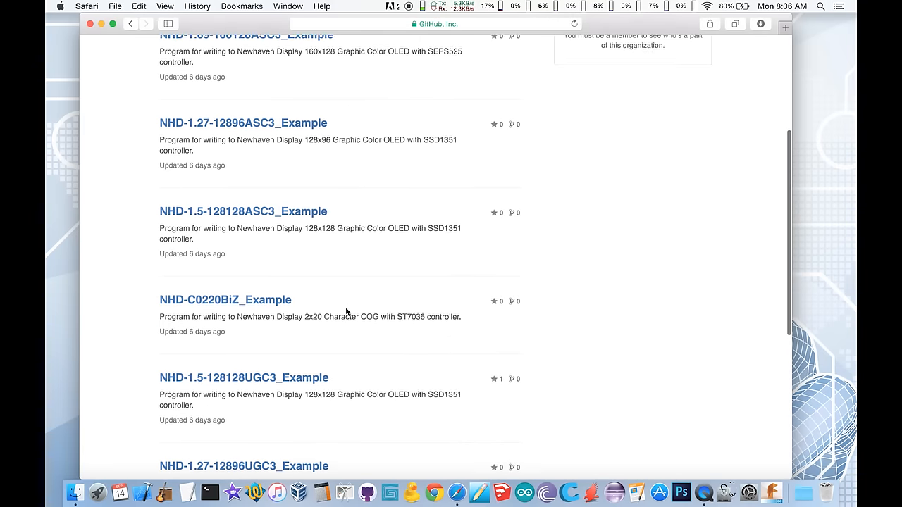
pyautogui.scroll(-3)
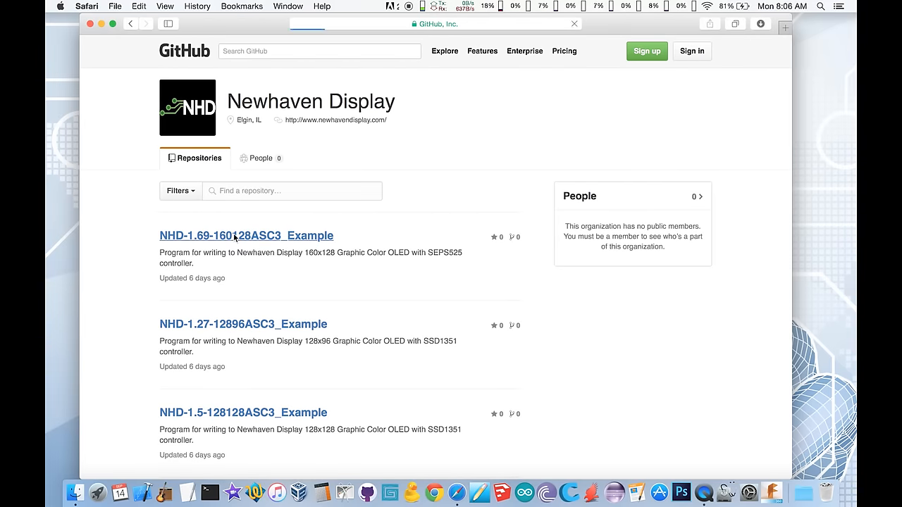
# Open the NHD-1.69-160128ASC3_Example repository page.
pyautogui.click(246, 235)
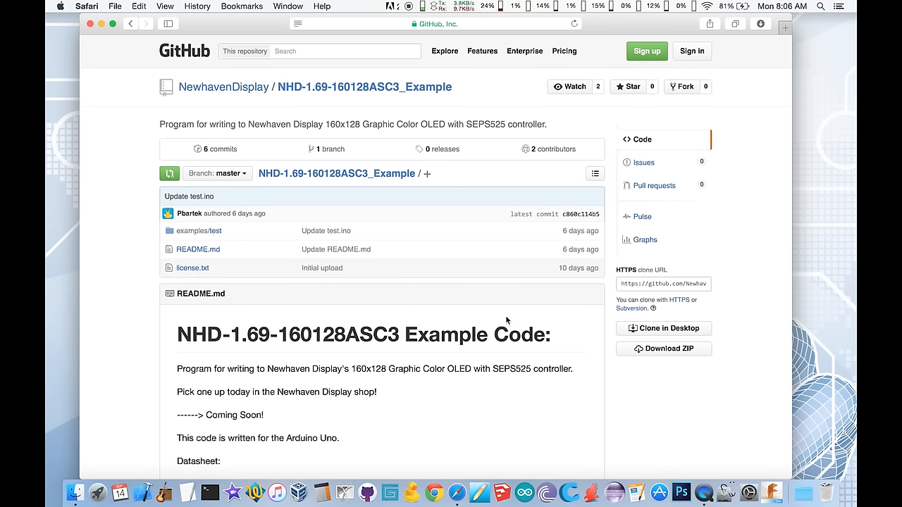
pyautogui.moveTo(681, 356)
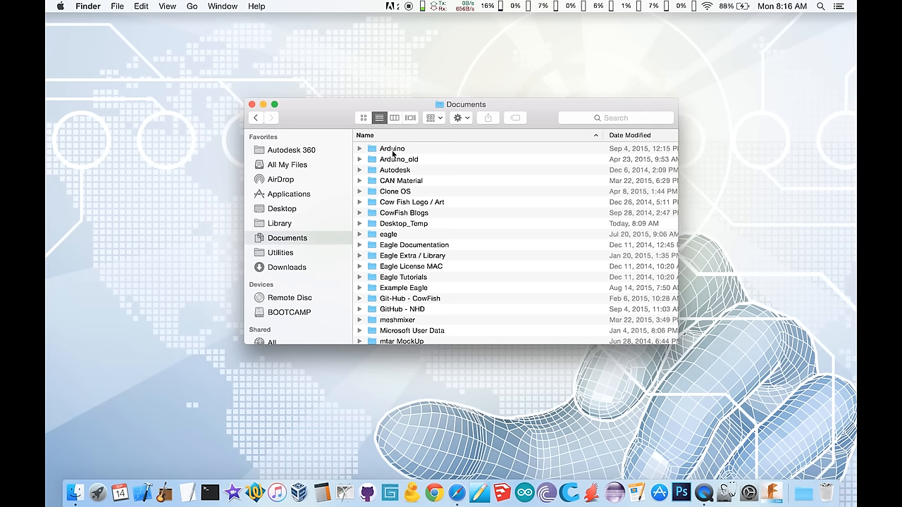
# Expand Documents > Arduino in Finder and select its libraries folder.
pyautogui.click(359, 148)
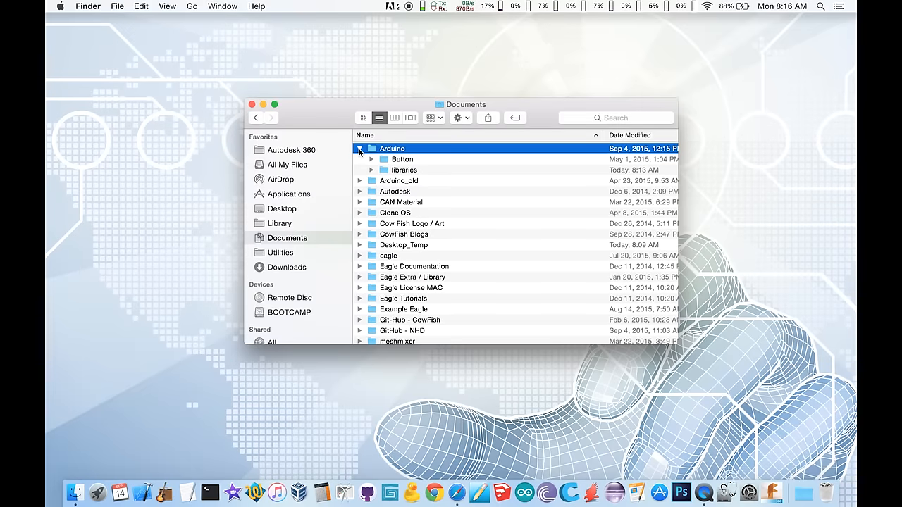
pyautogui.click(403, 170)
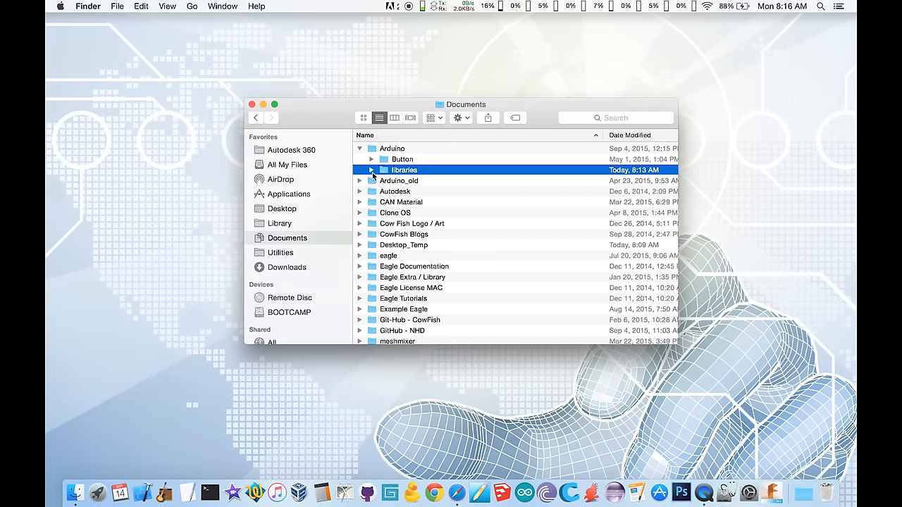
pyautogui.click(371, 170)
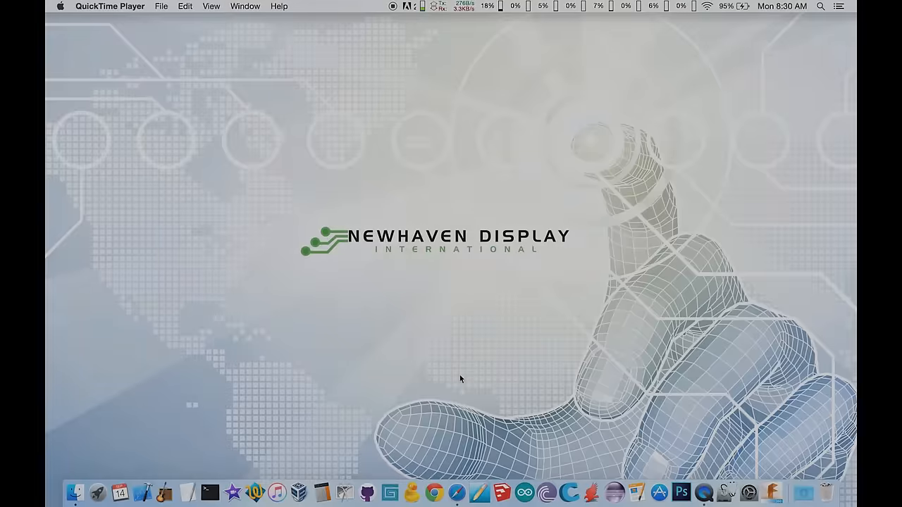
# Launch Arduino IDE 1.0.6 with blank sketch sketch_sep14a and maximize its window.
pyautogui.click(524, 492)
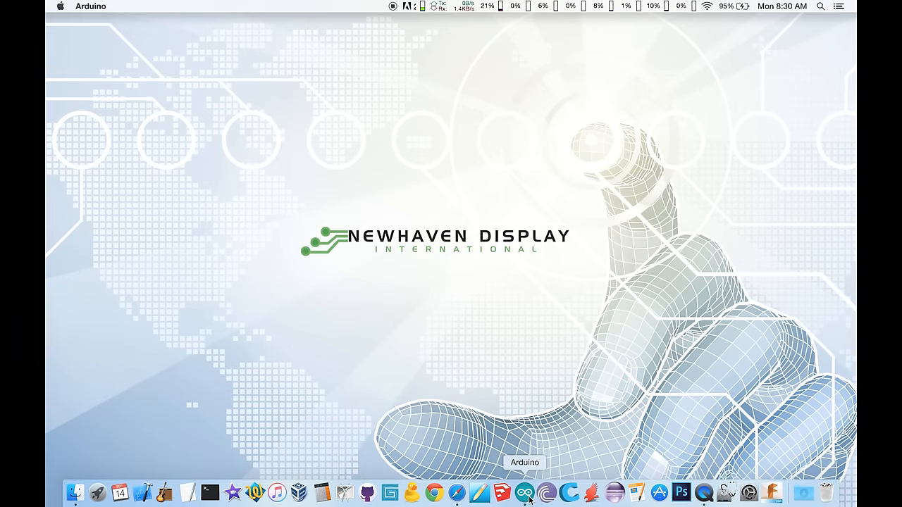
pyautogui.click(524, 493)
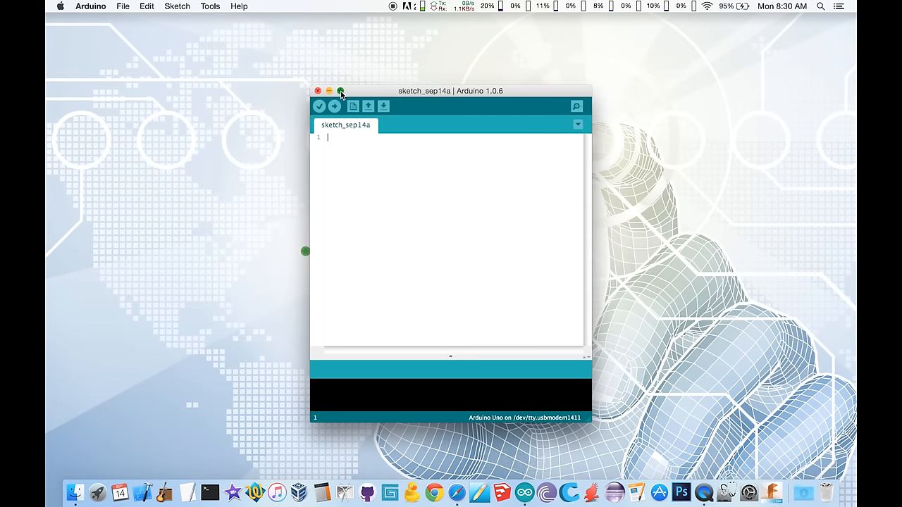
pyautogui.click(340, 91)
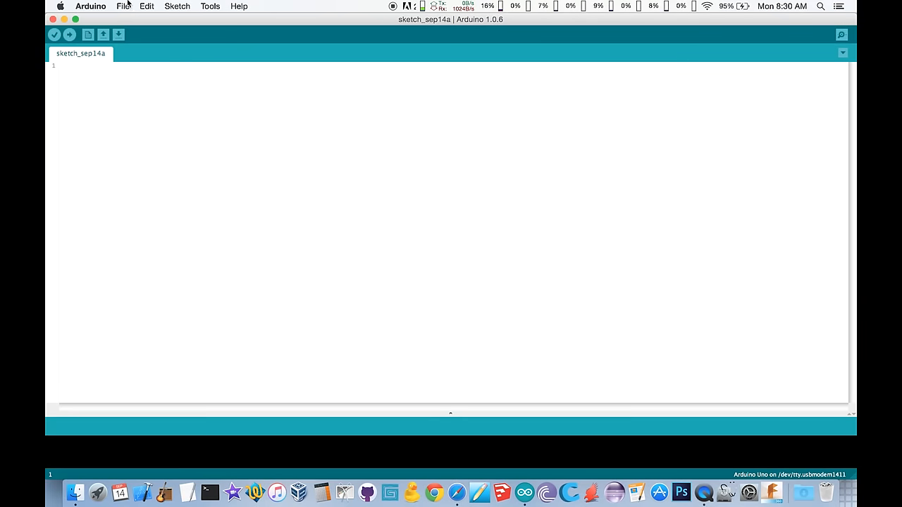
# Open File > Sketchbook > libraries > NHD-1.69-160128ASC3_Example > test.
pyautogui.click(123, 5)
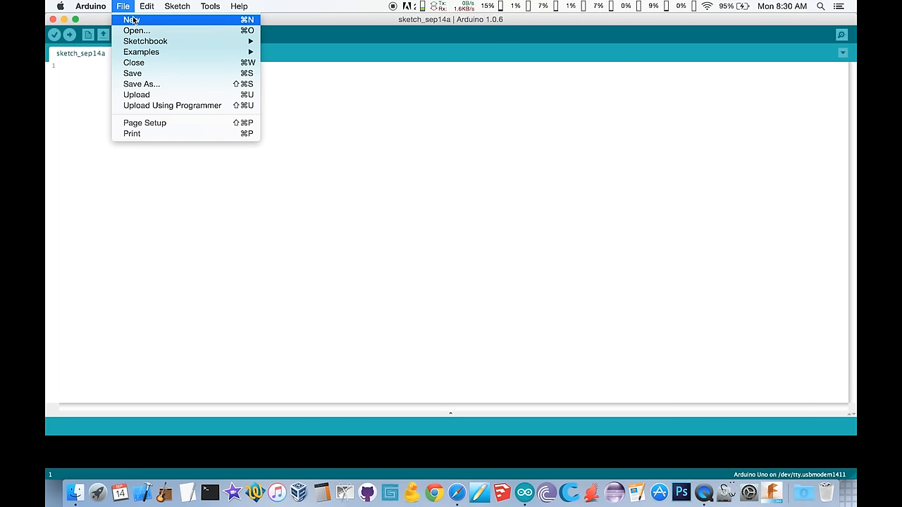
pyautogui.moveTo(145, 41)
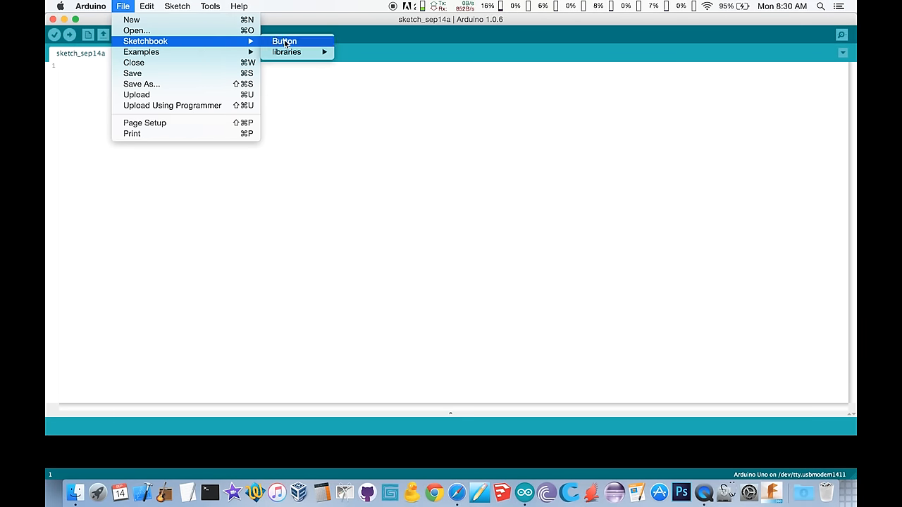
pyautogui.moveTo(286, 51)
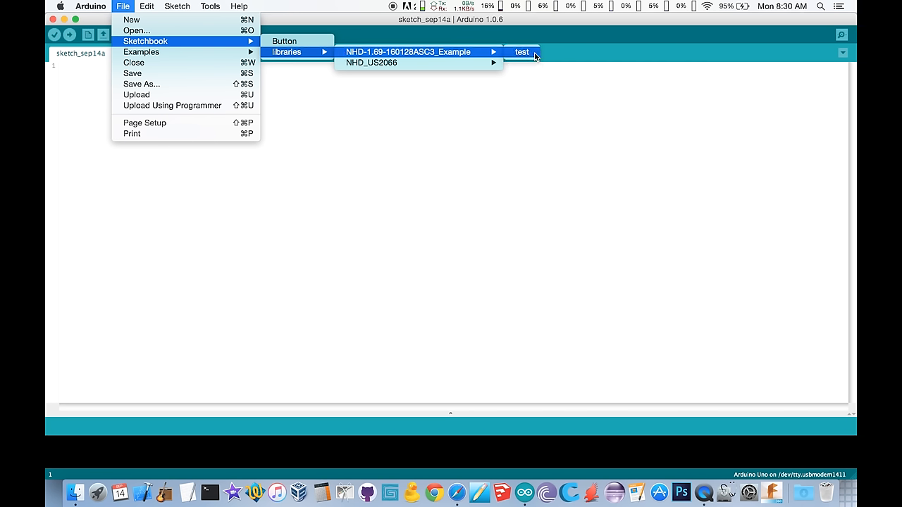
pyautogui.click(521, 52)
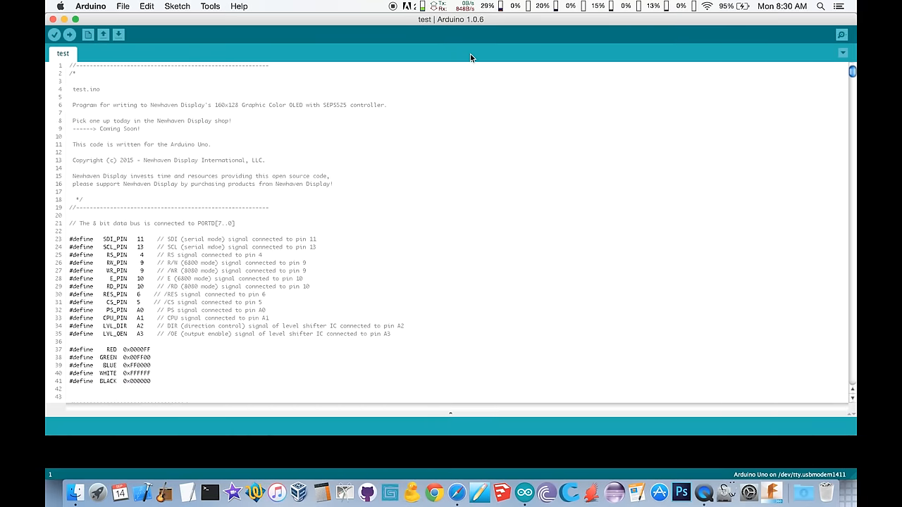
pyautogui.moveTo(348, 54)
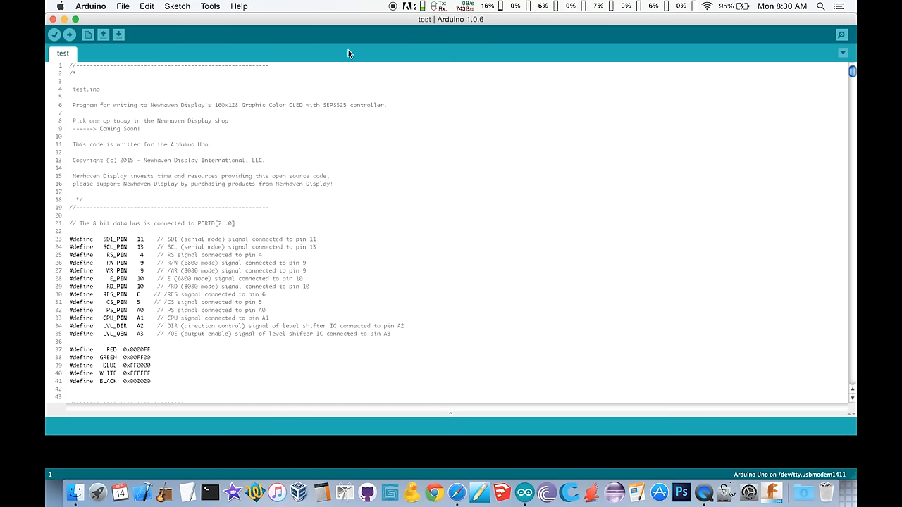